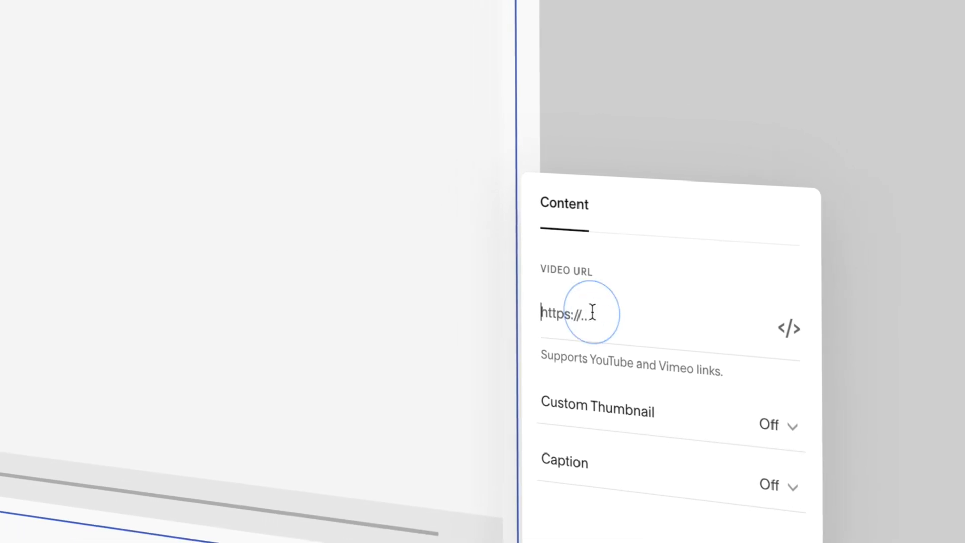
{"action": "type", "text": "https://youtu.be/KGg5cIjHQiw"}
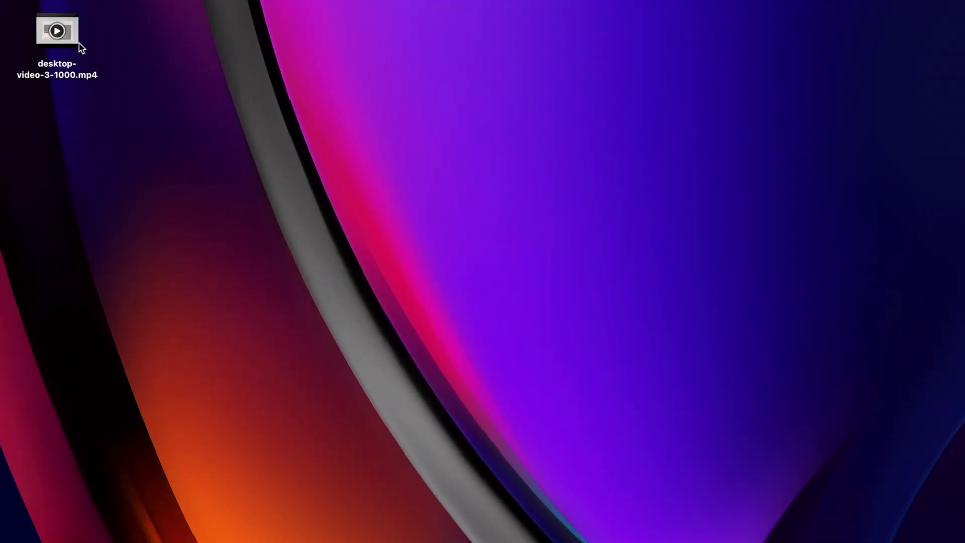
Step: Show Get Info for desktop-video-3-1000.mp4: MPEG-4 movie, 5.1 MB, 1000×636, H.264
{"action": "right_click", "coordinate": [57, 29]}
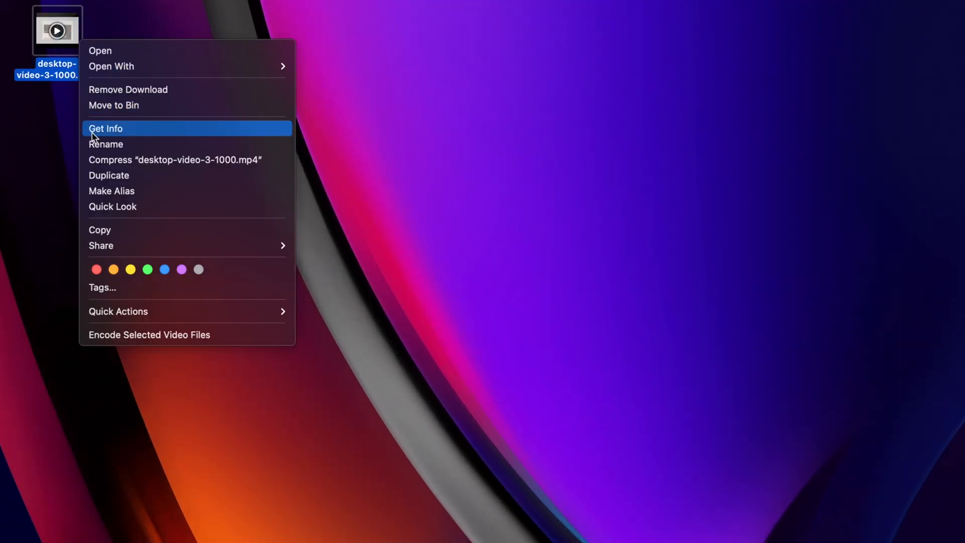
{"action": "left_click", "coordinate": [104, 128]}
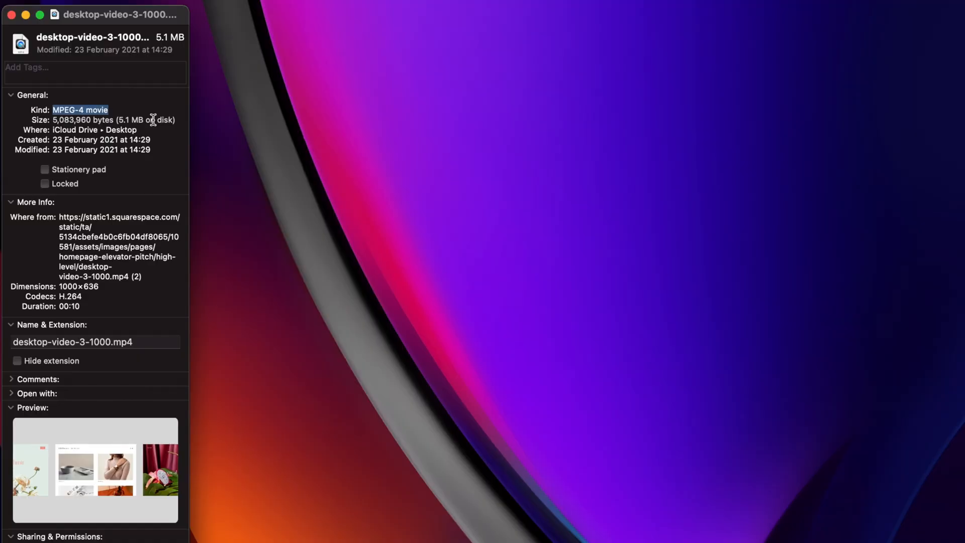
{"action": "double_click", "coordinate": [153, 119]}
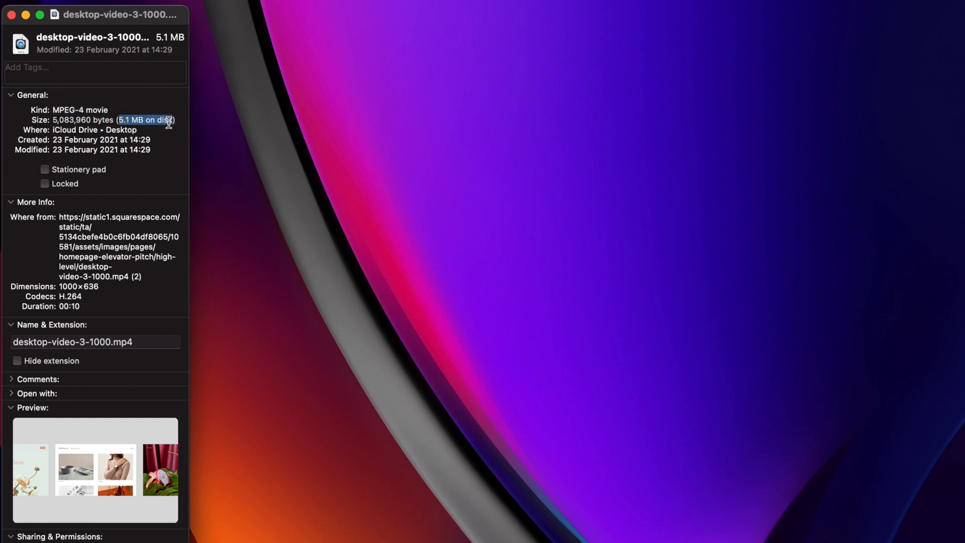
{"action": "mouse_move", "coordinate": [60, 281]}
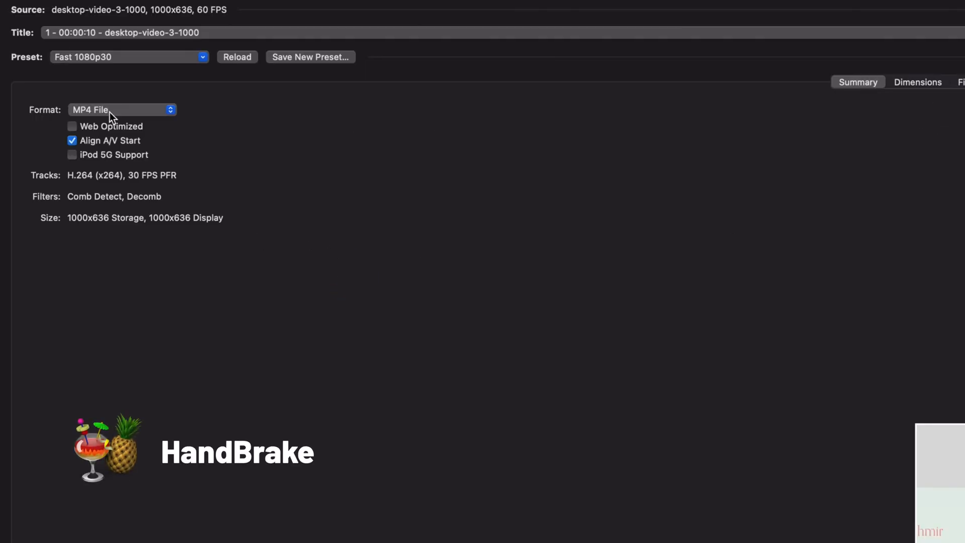
{"action": "mouse_move", "coordinate": [143, 63]}
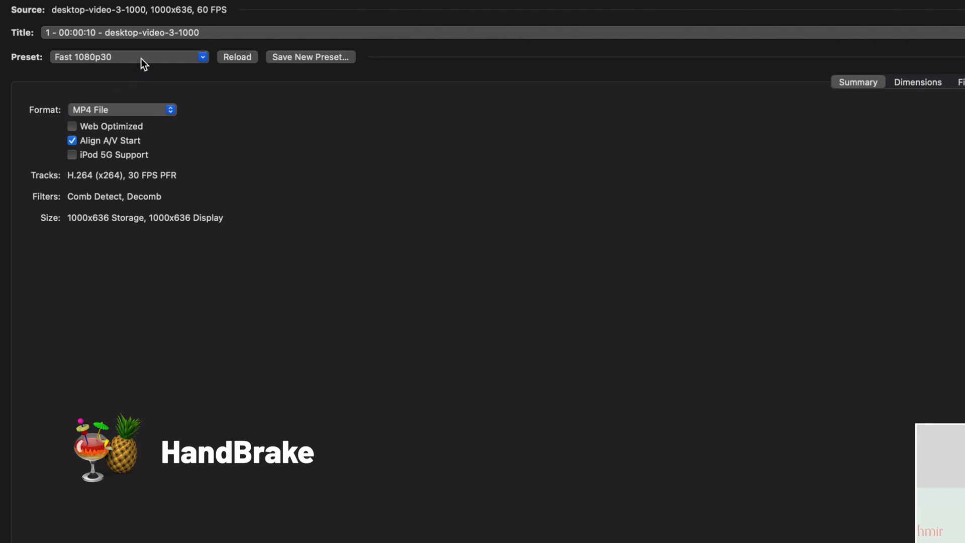
{"action": "left_click", "coordinate": [129, 56]}
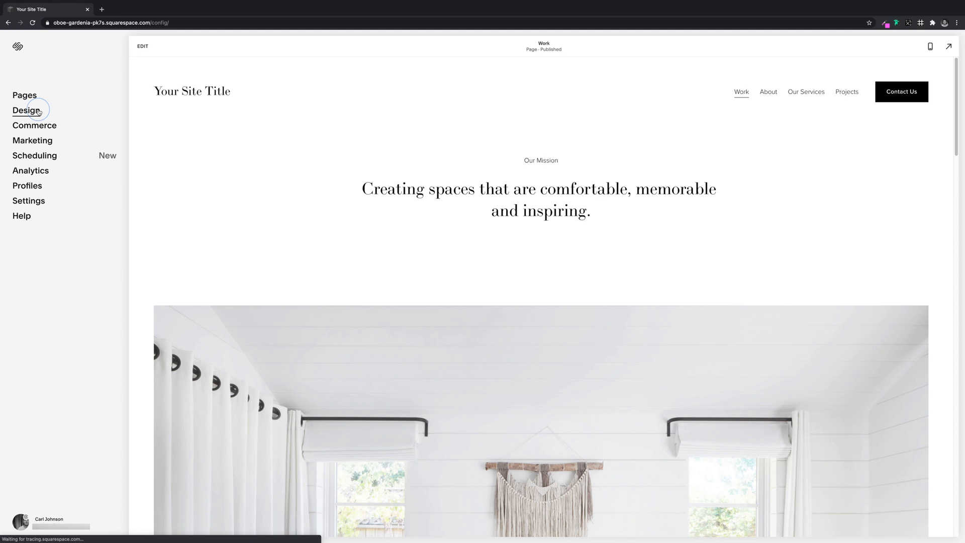
Step: Upload desktop-video-3-1000.mp4 as a custom file under Design > Custom CSS
{"action": "left_click", "coordinate": [24, 110]}
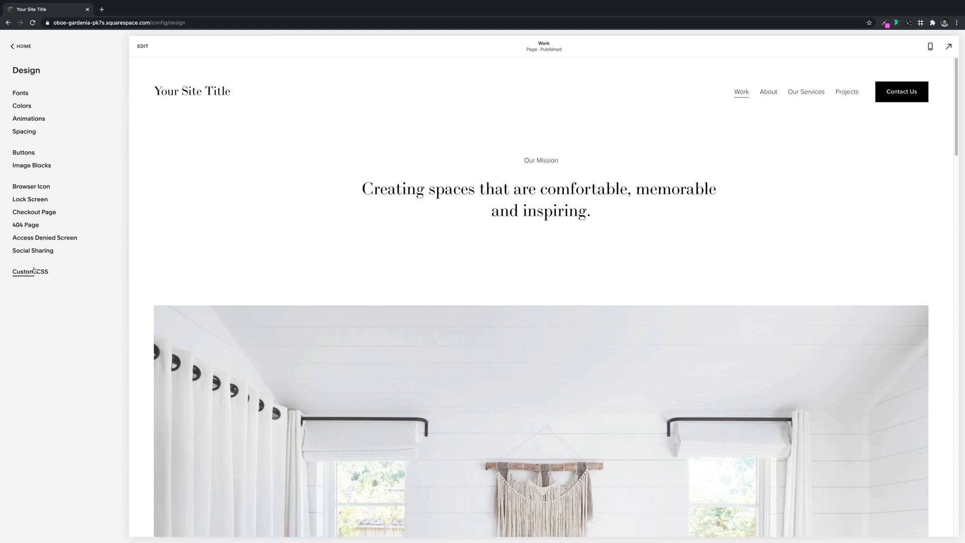
{"action": "left_click", "coordinate": [30, 271]}
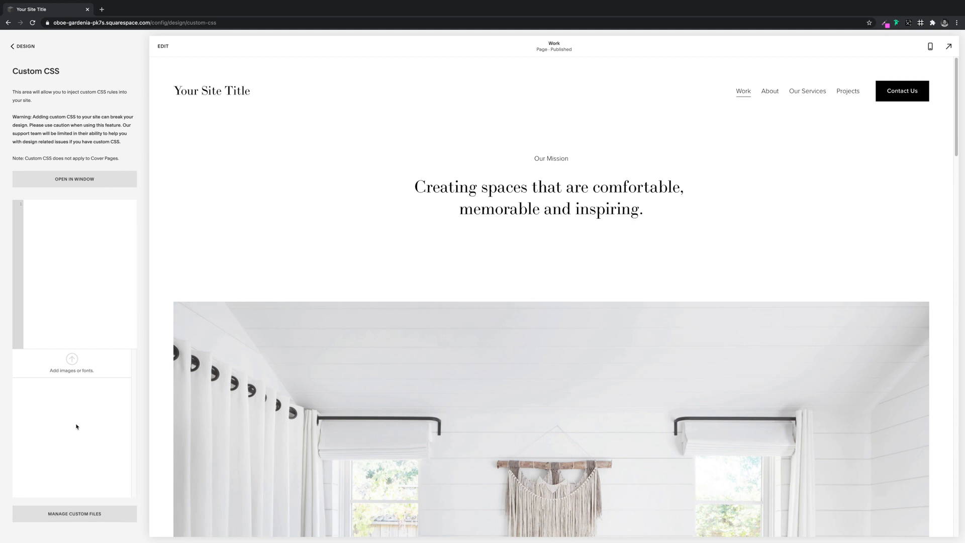
{"action": "mouse_move", "coordinate": [72, 360]}
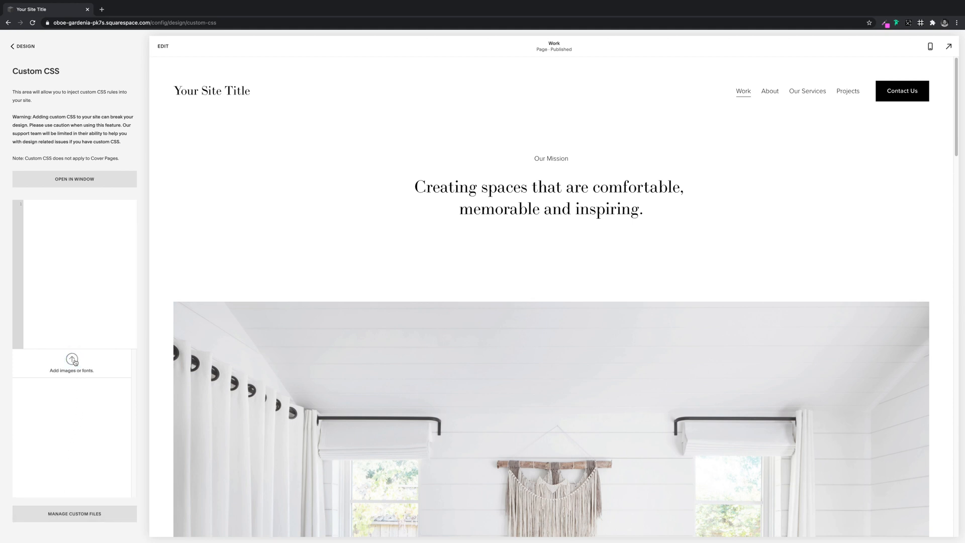
{"action": "left_click", "coordinate": [71, 361]}
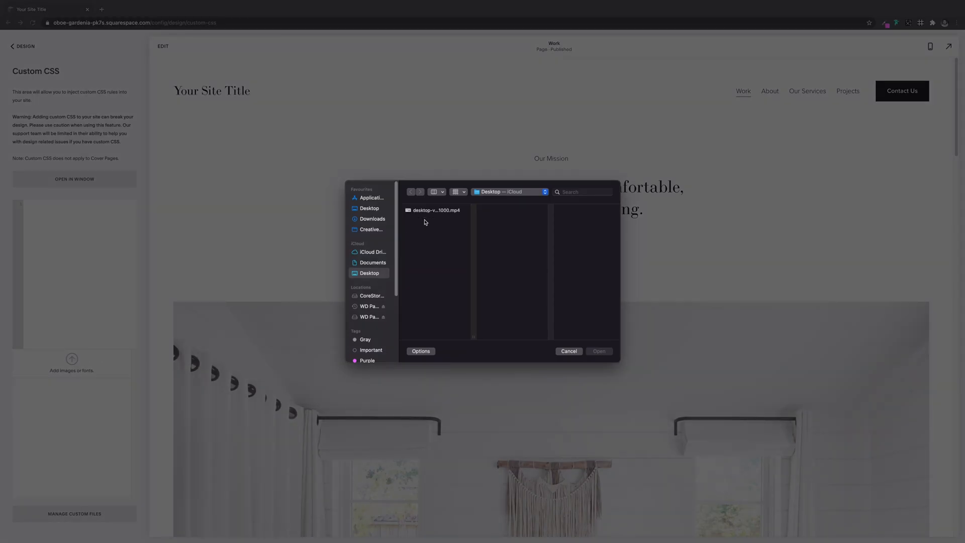
{"action": "left_click", "coordinate": [434, 210]}
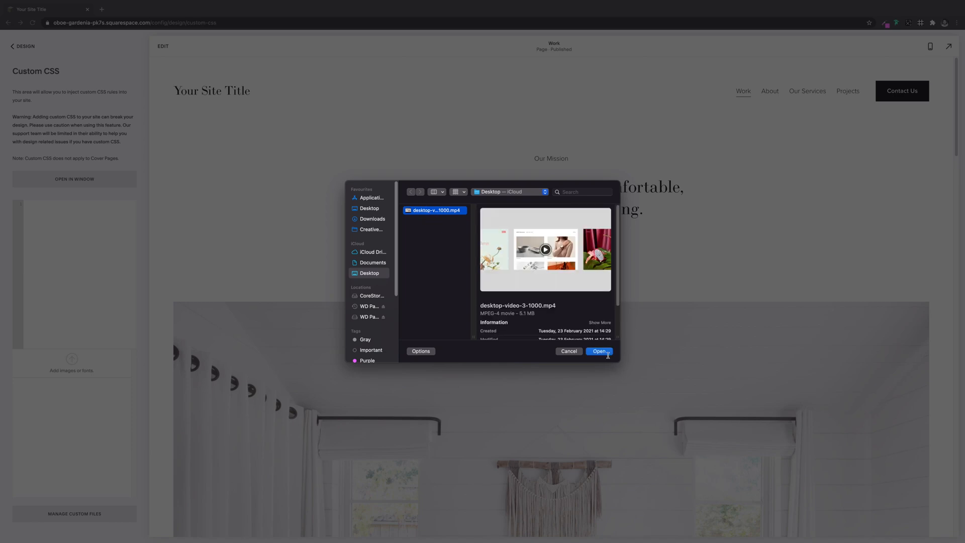
{"action": "left_click", "coordinate": [598, 350]}
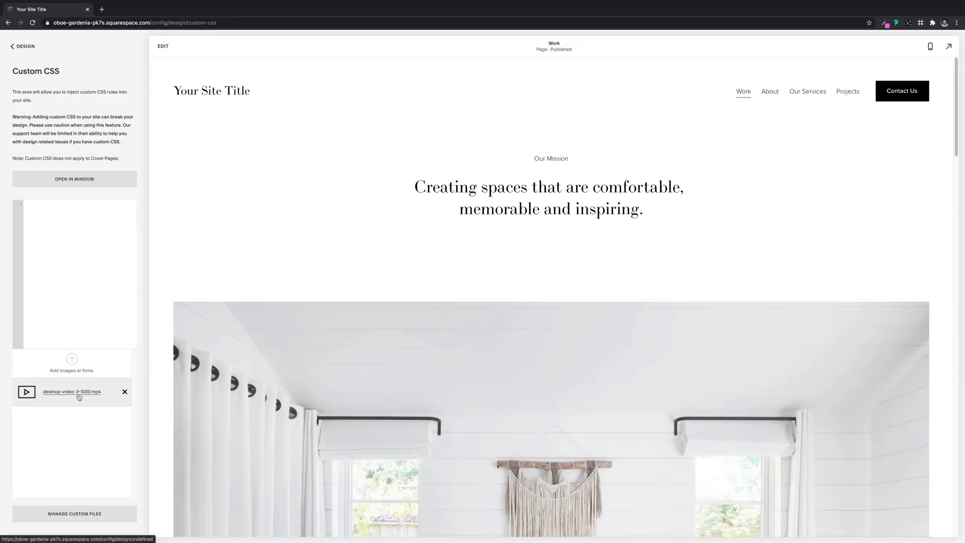
Step: Grab the uploaded mp4's hosted address and move over to the text editor
{"action": "left_click", "coordinate": [72, 392]}
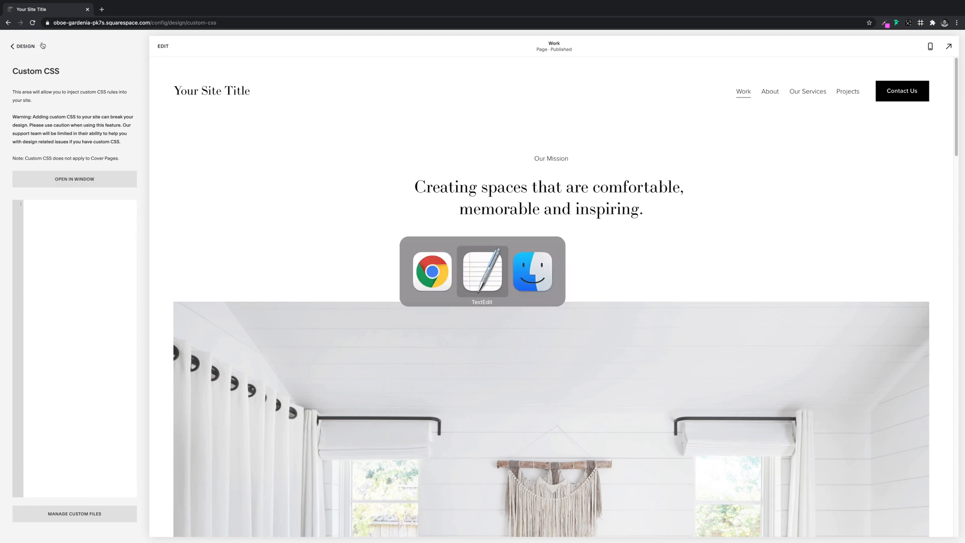
{"action": "left_click", "coordinate": [482, 271]}
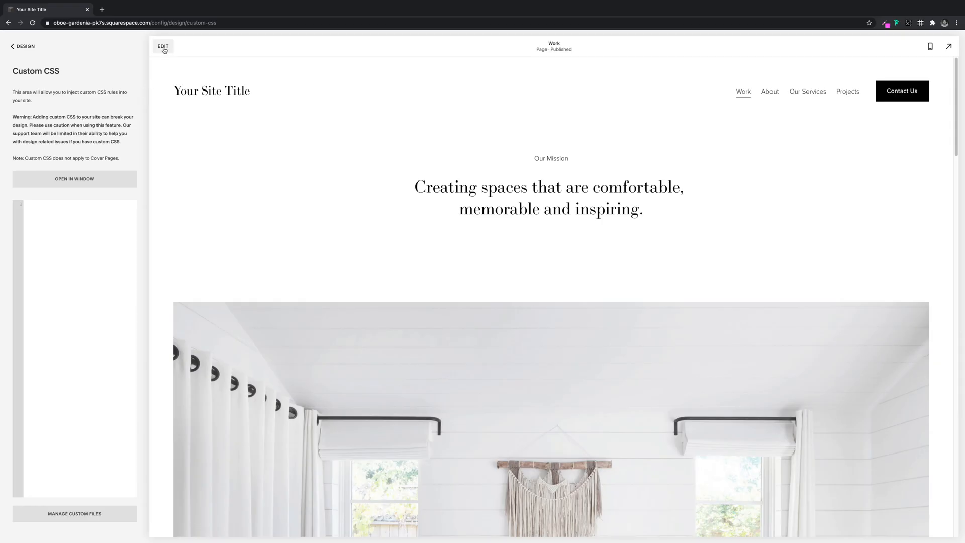
Step: Add a code block below the mission heading holding <center><video></video> markup
{"action": "left_click", "coordinate": [163, 46]}
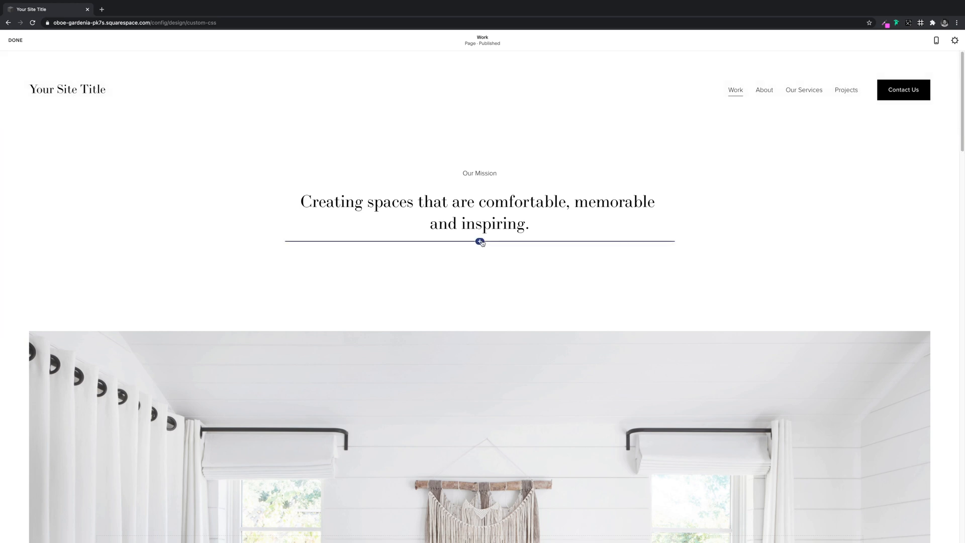
{"action": "left_click", "coordinate": [480, 241]}
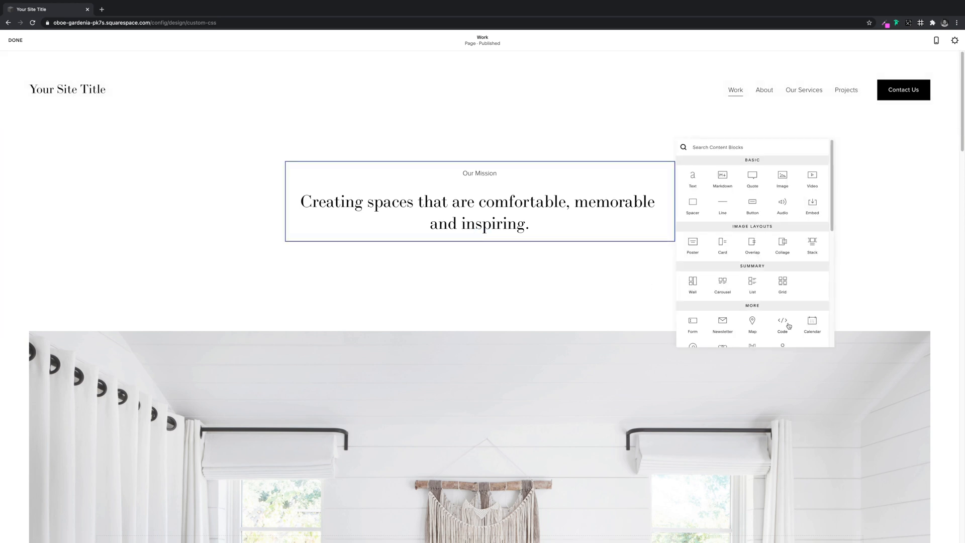
{"action": "left_click", "coordinate": [782, 321]}
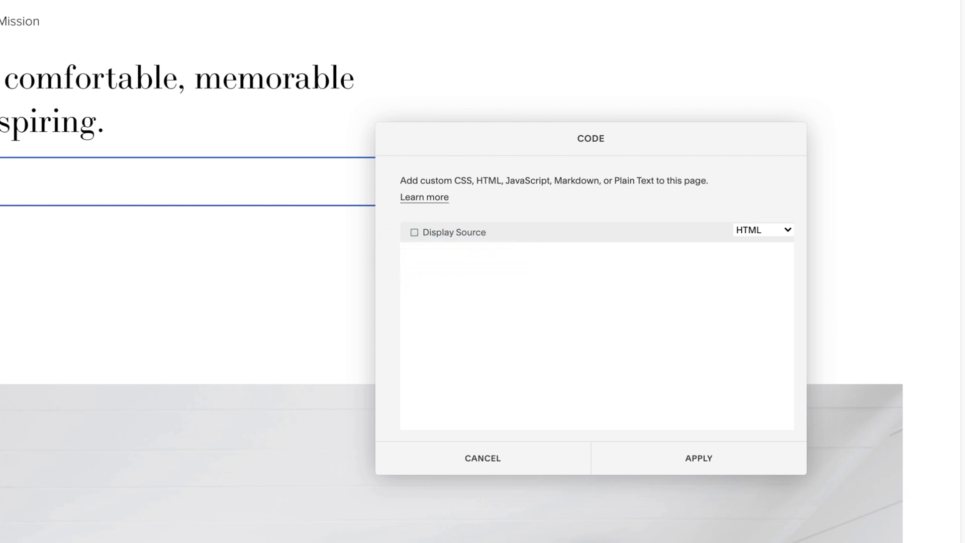
{"action": "type", "text": "<center"}
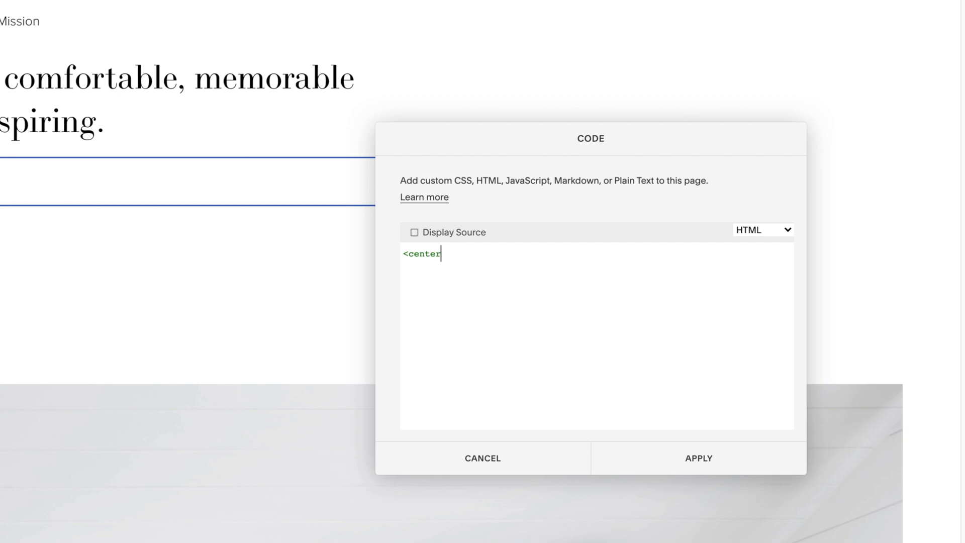
{"action": "type", "text": ">"}
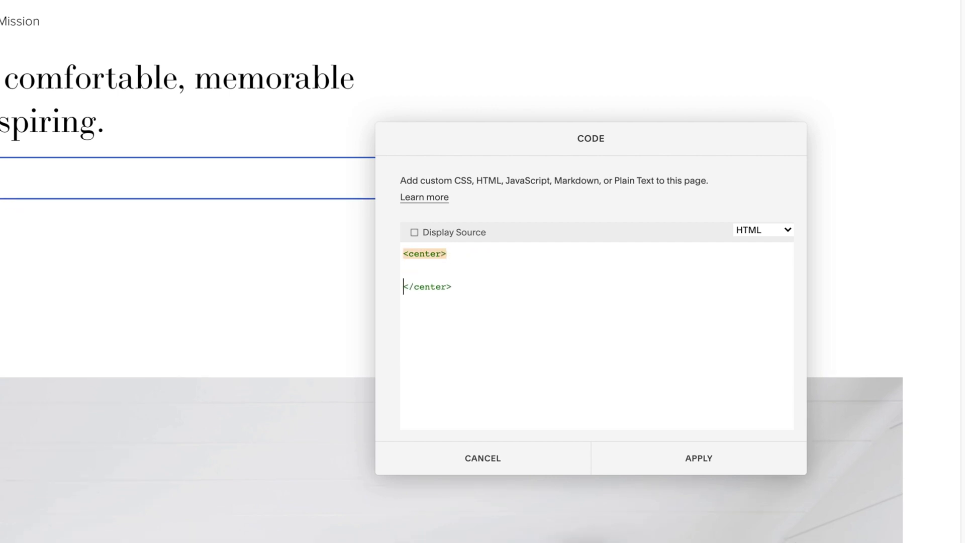
{"action": "type", "text": "<vi"}
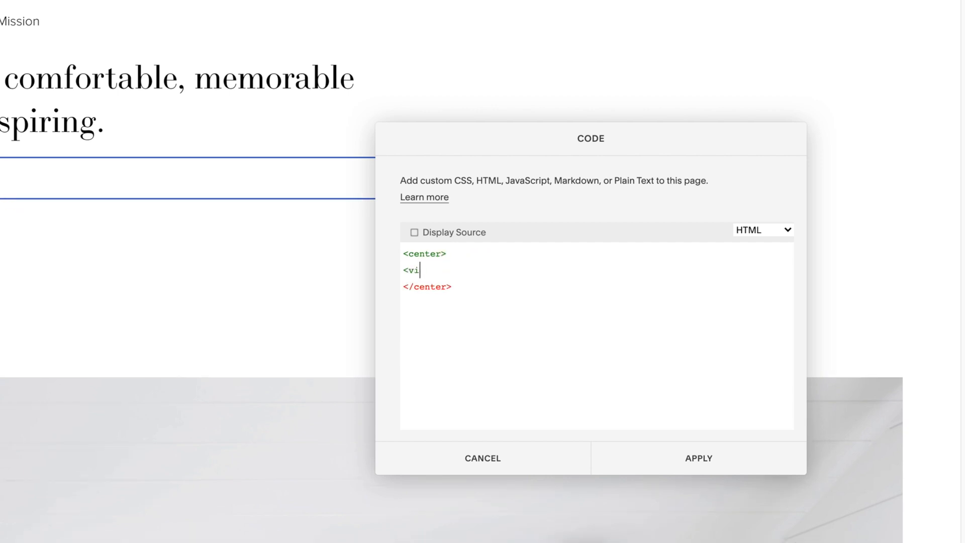
{"action": "type", "text": "deo></video>"}
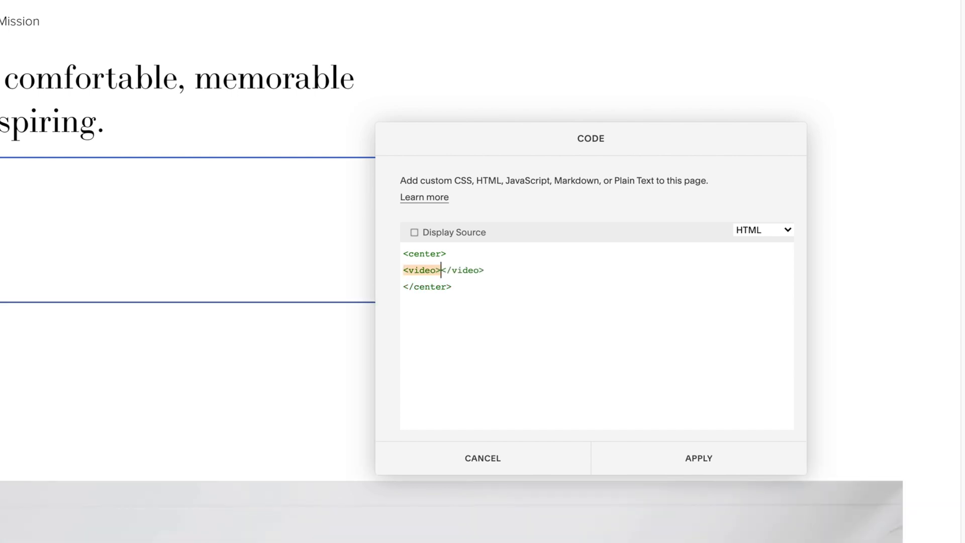
{"action": "key", "text": "Enter"}
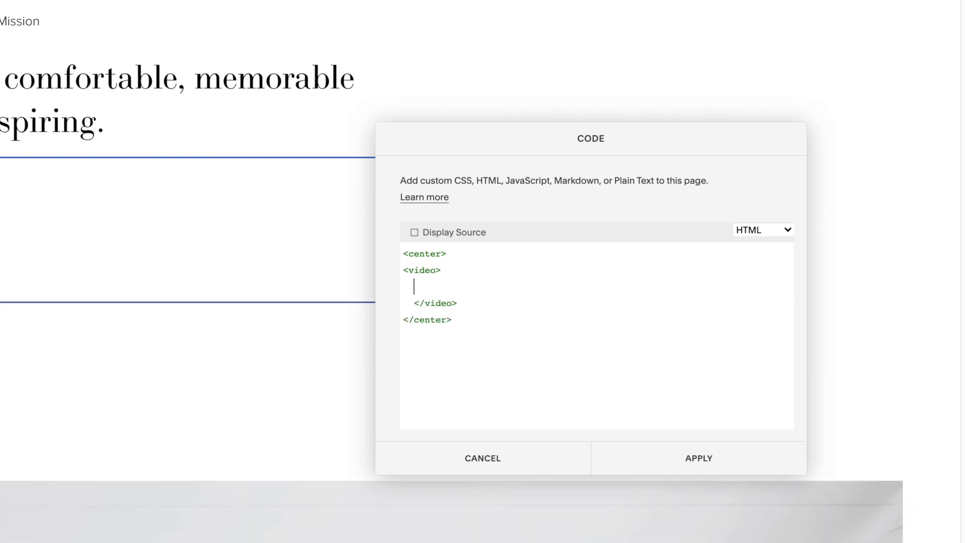
Step: Nest <source src="" type=""/> inside the video tags with empty placeholders
{"action": "type", "text": "<"}
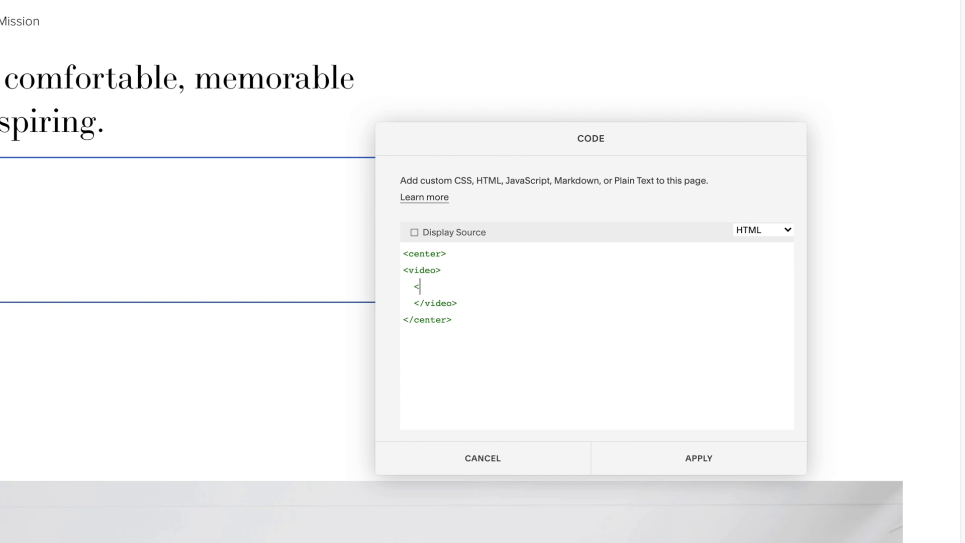
{"action": "type", "text": "source"}
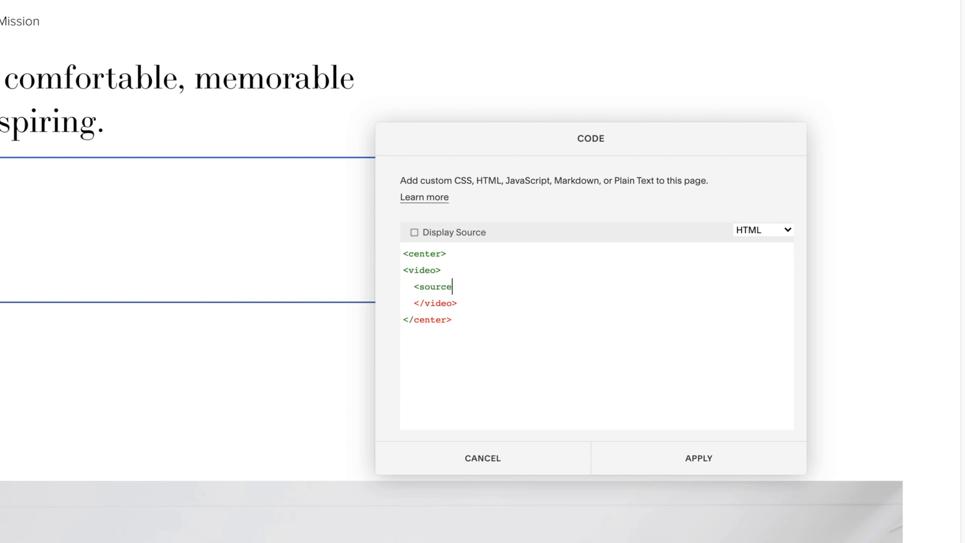
{"action": "type", "text": "sr"}
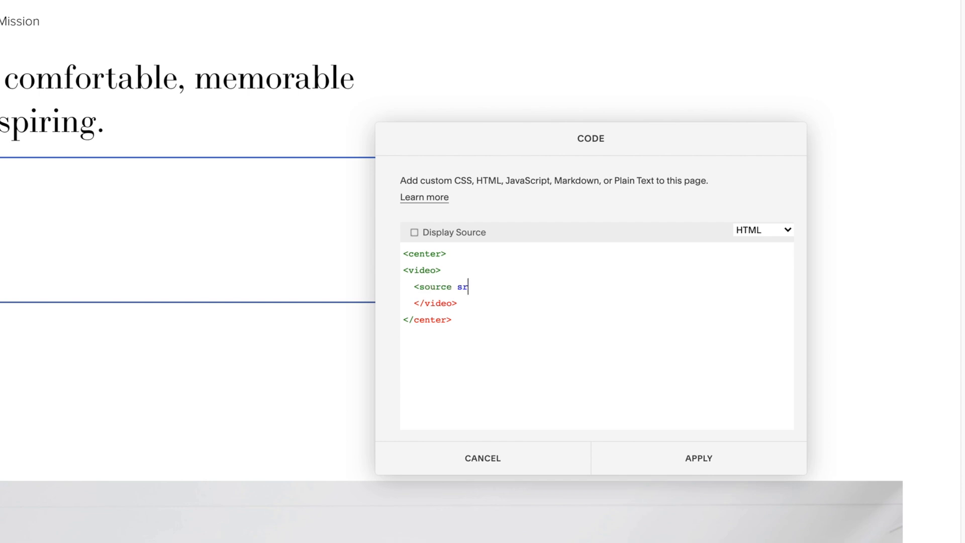
{"action": "type", "text": "c=\""}
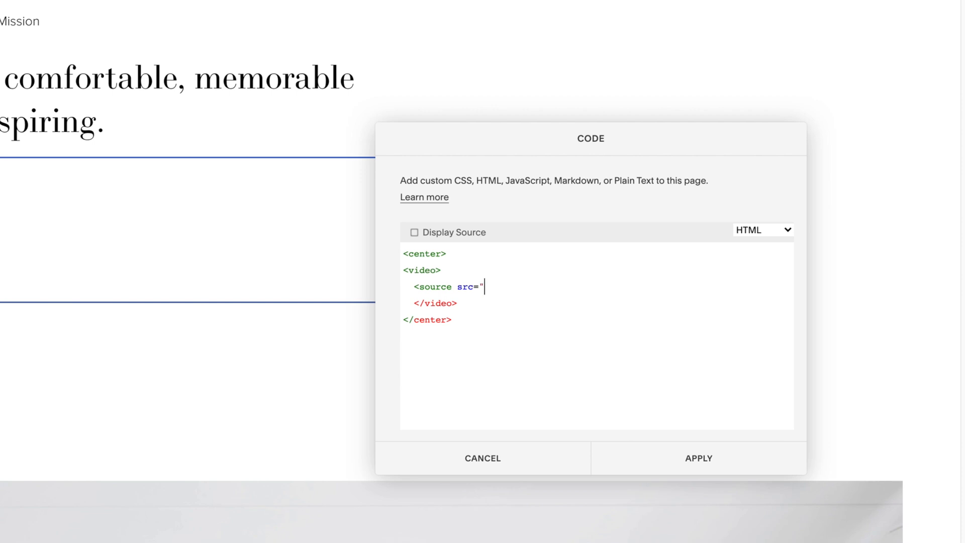
{"action": "type", "text": "\""}
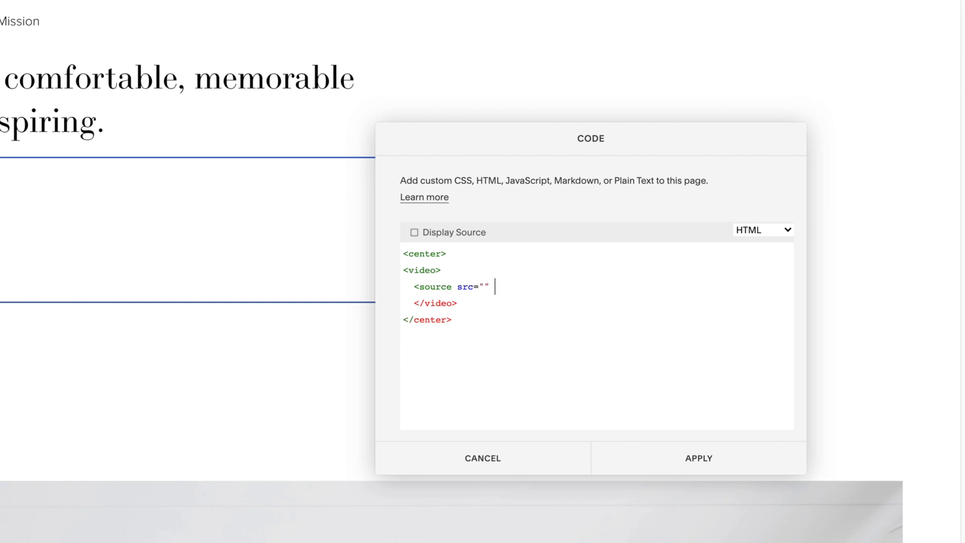
{"action": "type", "text": "type="}
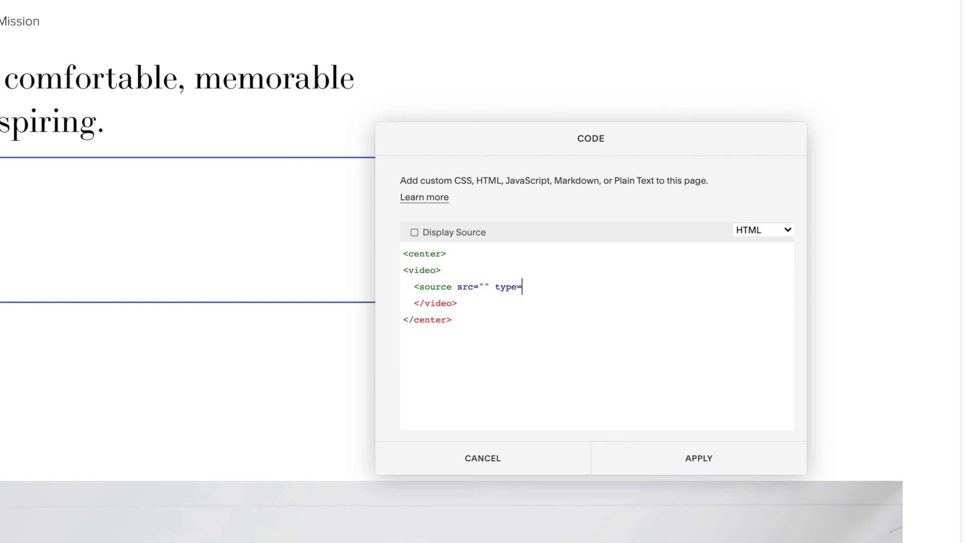
{"action": "type", "text": "\"\""}
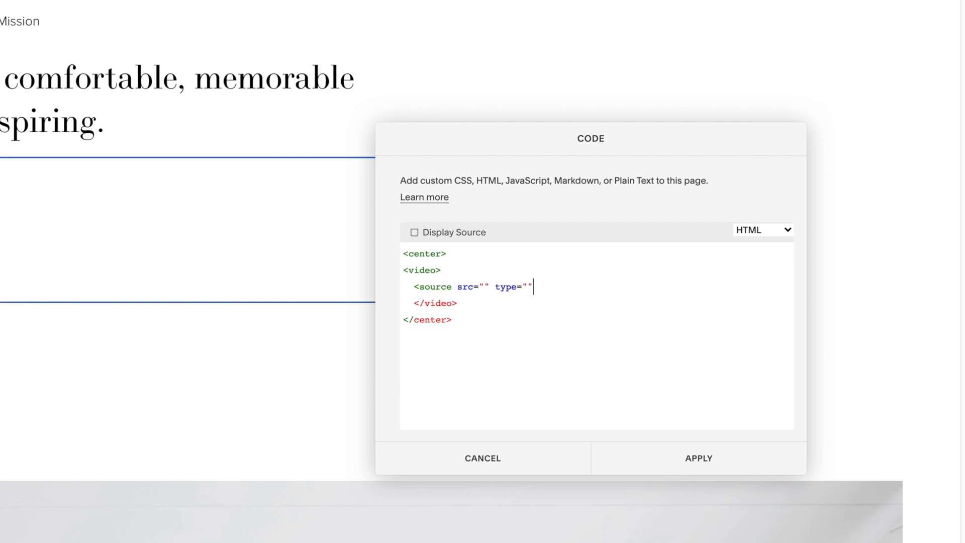
{"action": "type", "text": "/>"}
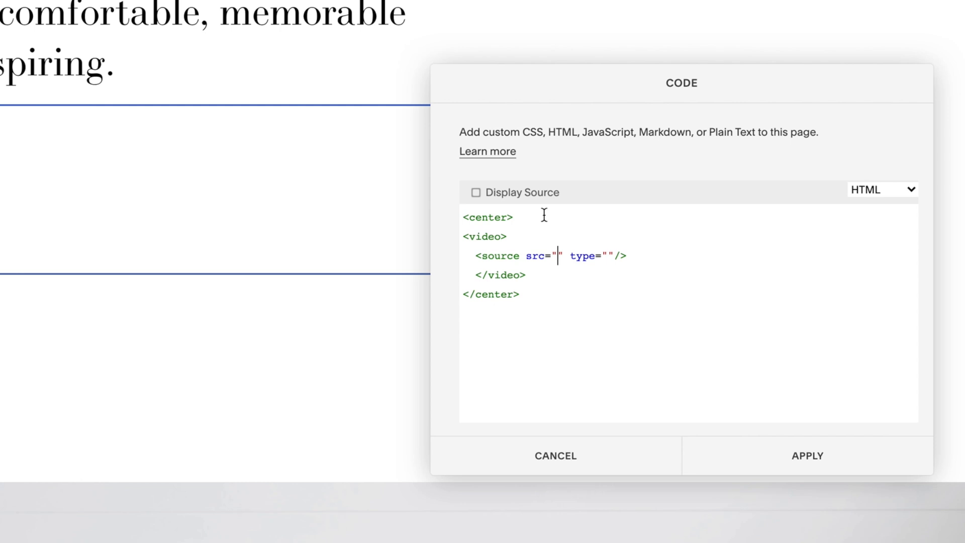
Step: Fill src with the static1.squarespace.com mp4 address and type with video/mp4
{"action": "type", "text": "https://static1.squarespace.com/static/60376110fe10c7013cc62008/t/6038bc316bc2ae0e47200e44/1614330938986/desktop-video-3-1000.mp4"}
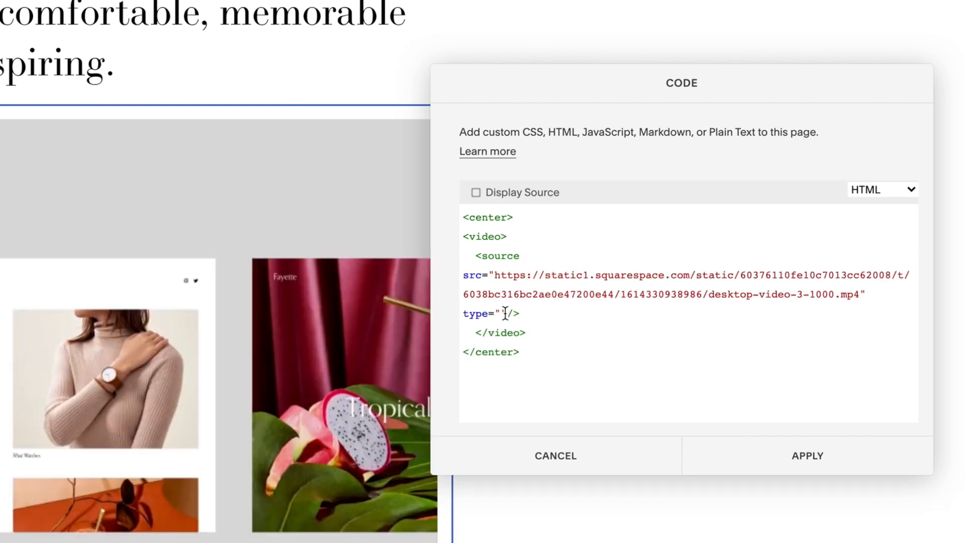
{"action": "type", "text": "v"}
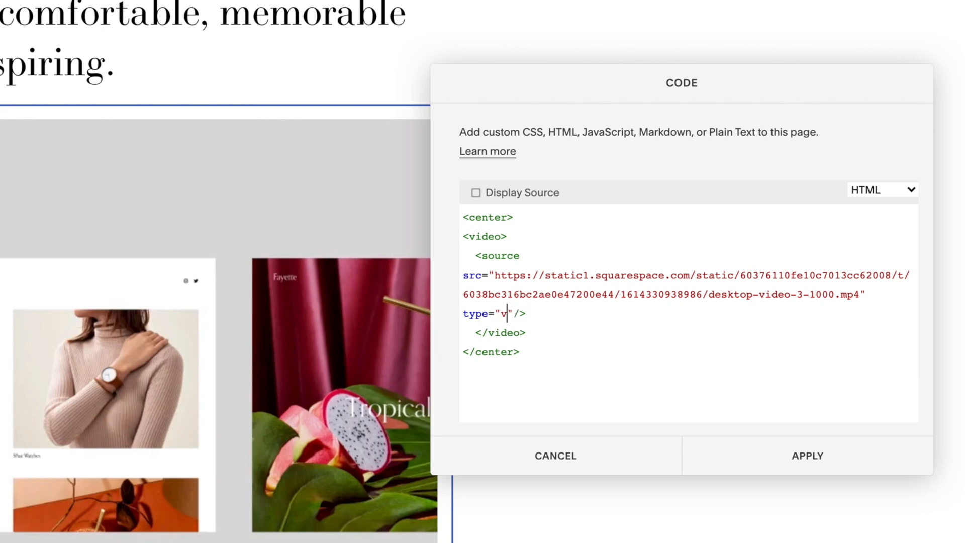
{"action": "type", "text": "ideo/"}
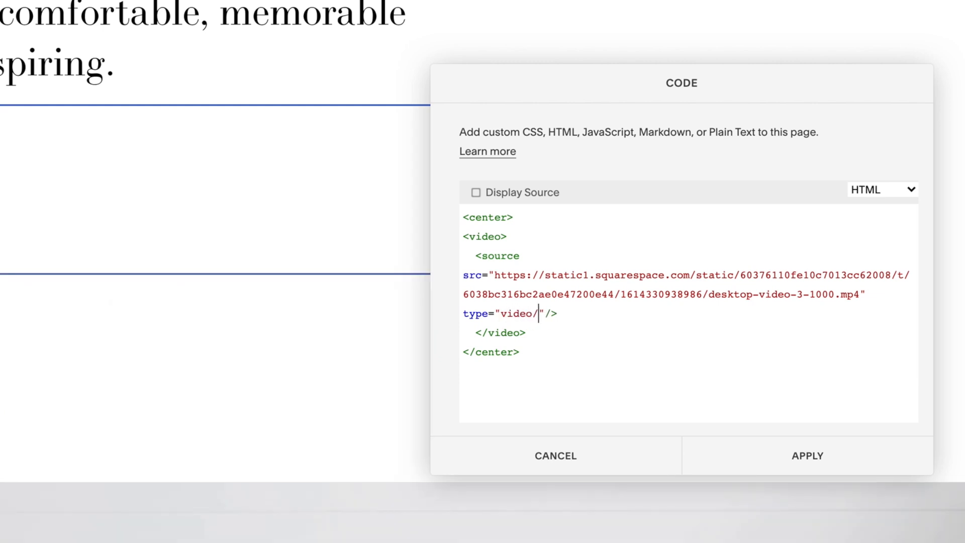
{"action": "type", "text": "m"}
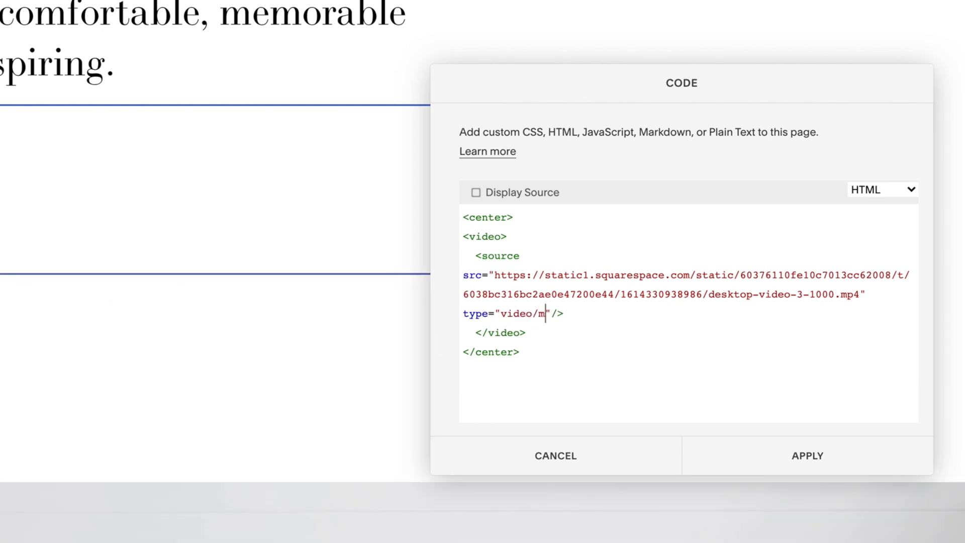
{"action": "type", "text": "p4"}
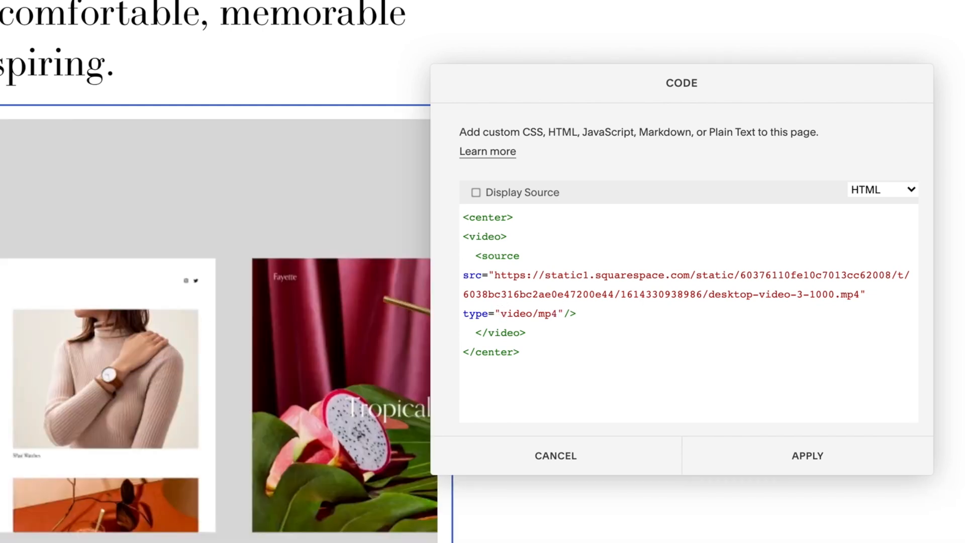
{"action": "left_click", "coordinate": [555, 313]}
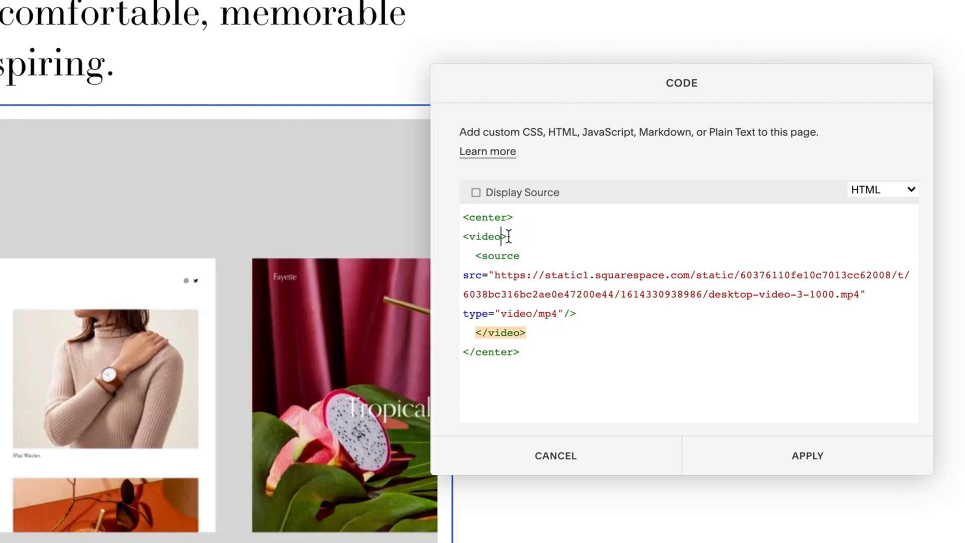
Step: Give the video tag autoplay="autoplay", loop="true", width="500" and controls attributes
{"action": "type", "text": "\" \""}
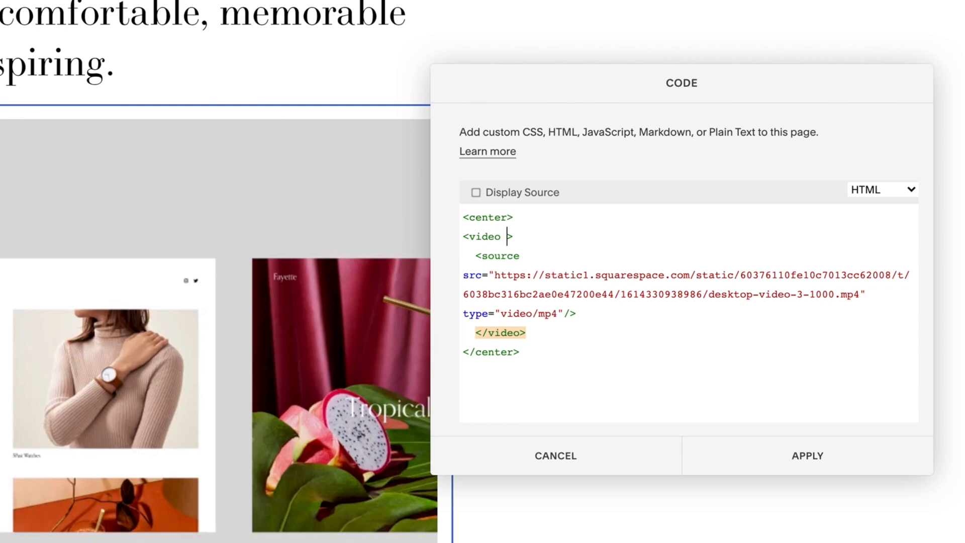
{"action": "type", "text": "au"}
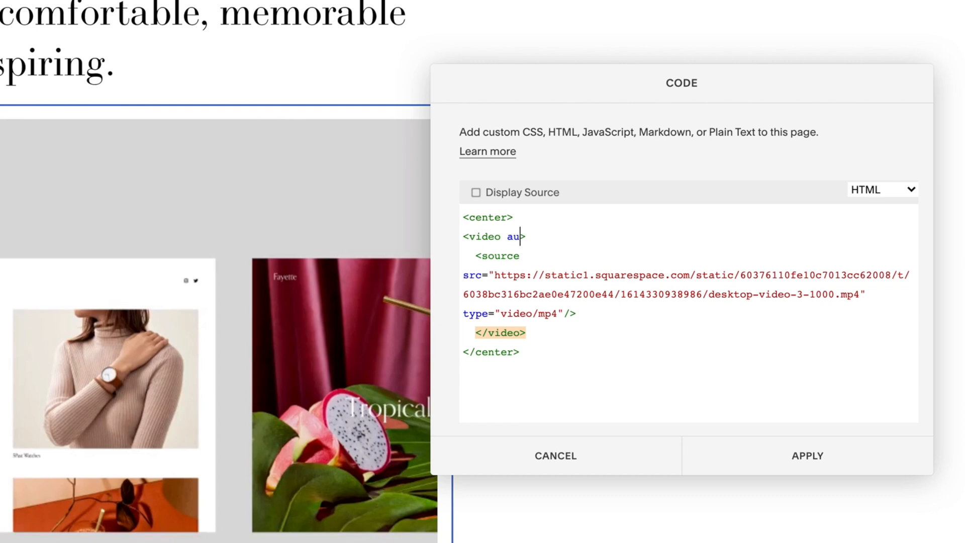
{"action": "type", "text": "toplay=\""}
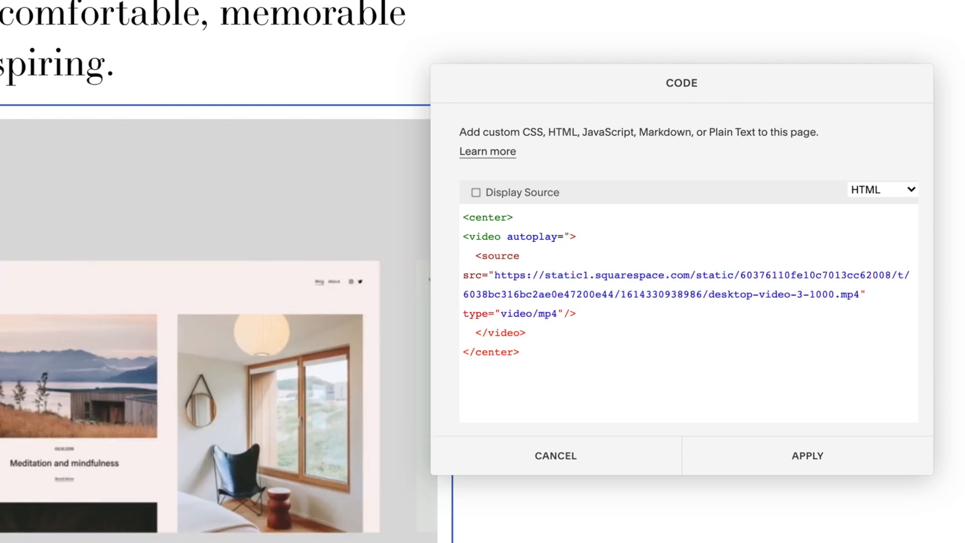
{"action": "type", "text": "autopla"}
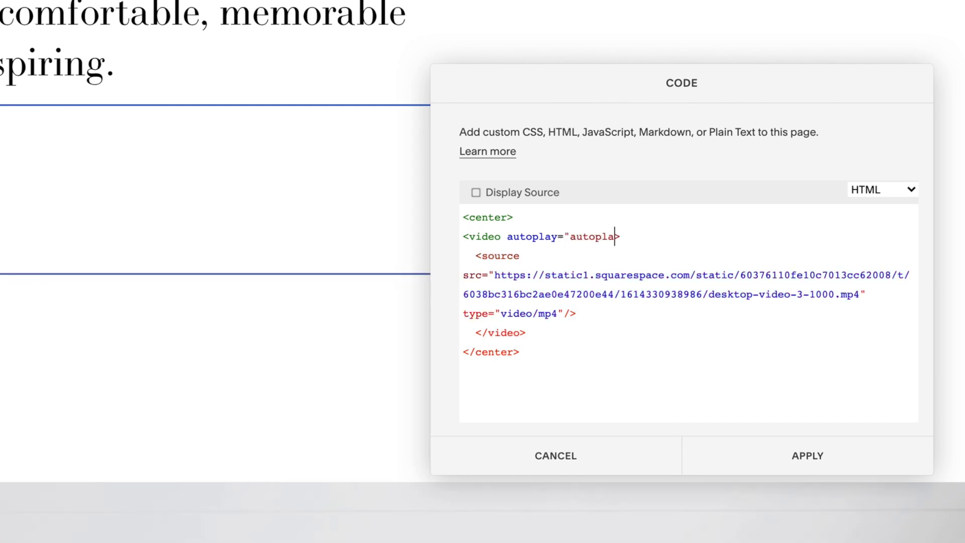
{"action": "type", "text": "y\">"}
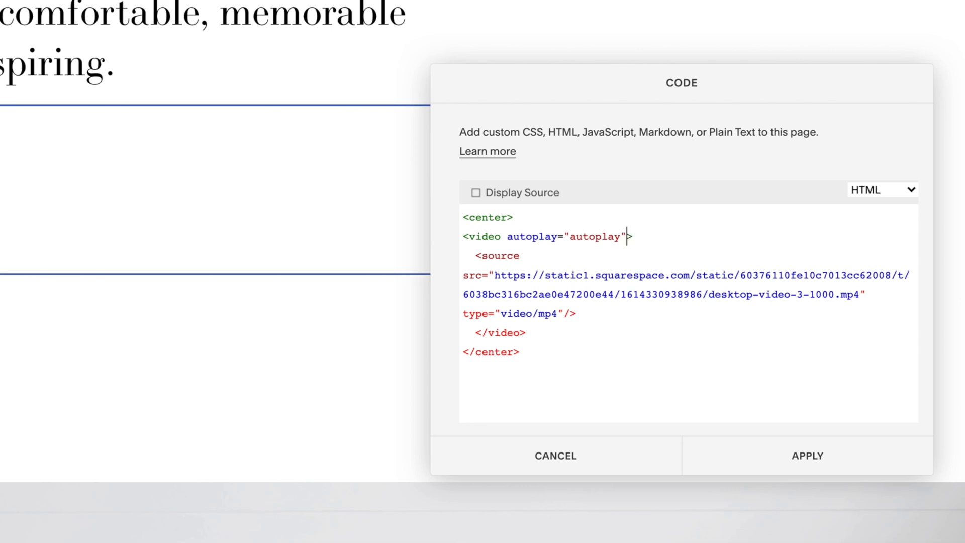
{"action": "type", "text": "loo"}
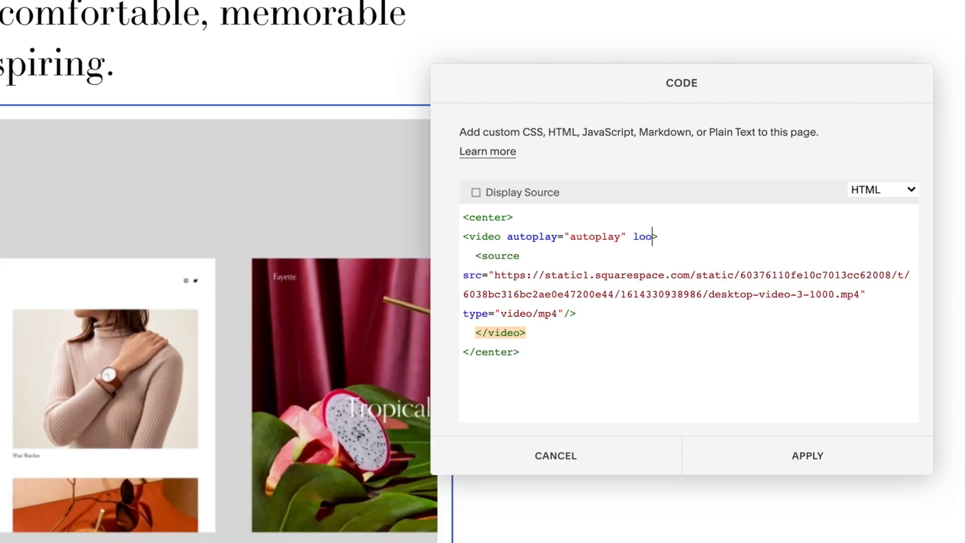
{"action": "type", "text": "p=\"true\""}
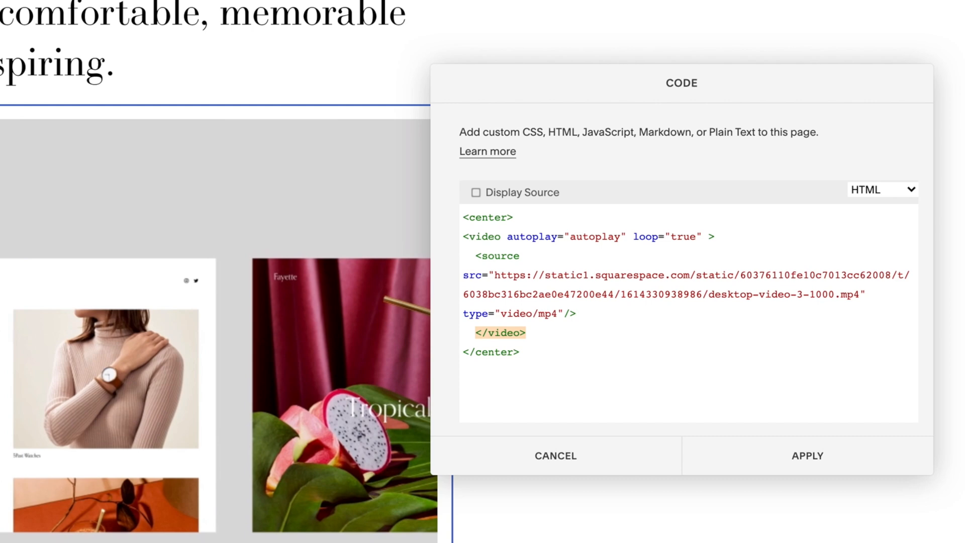
{"action": "type", "text": "width=\"5"}
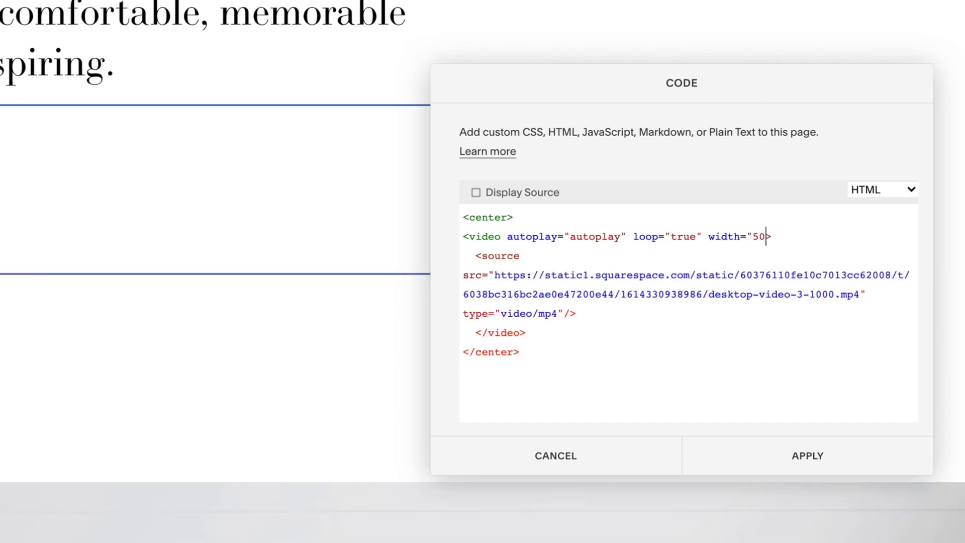
{"action": "type", "text": "0\""}
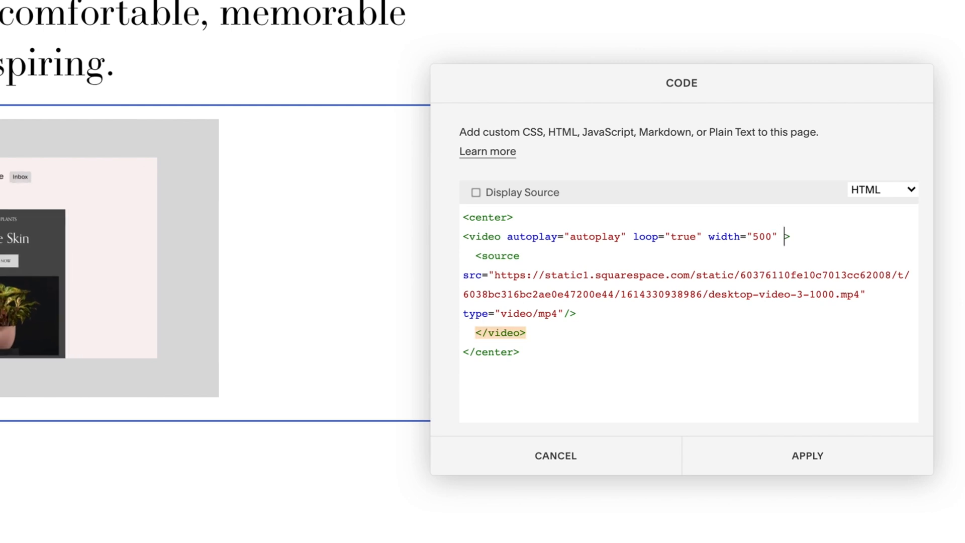
{"action": "type", "text": "contr"}
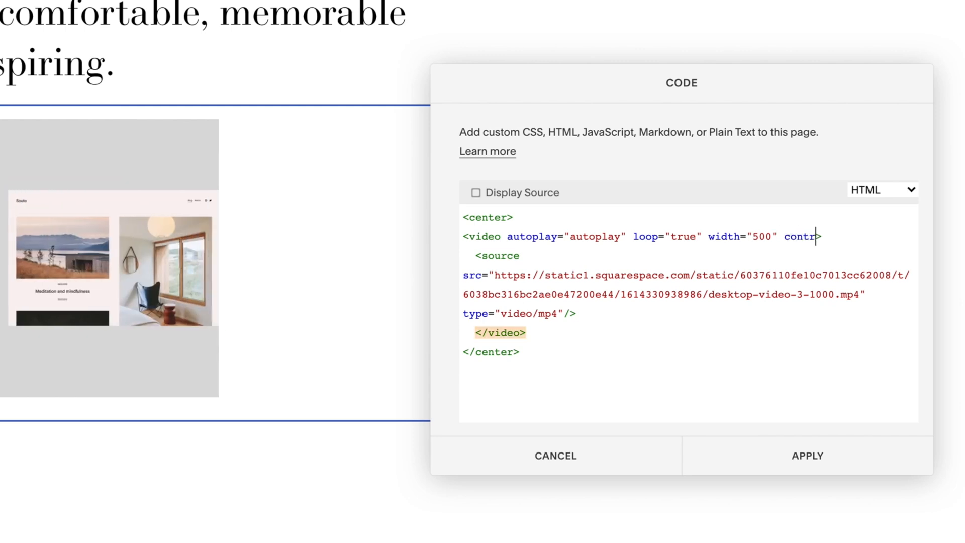
{"action": "type", "text": "ols"}
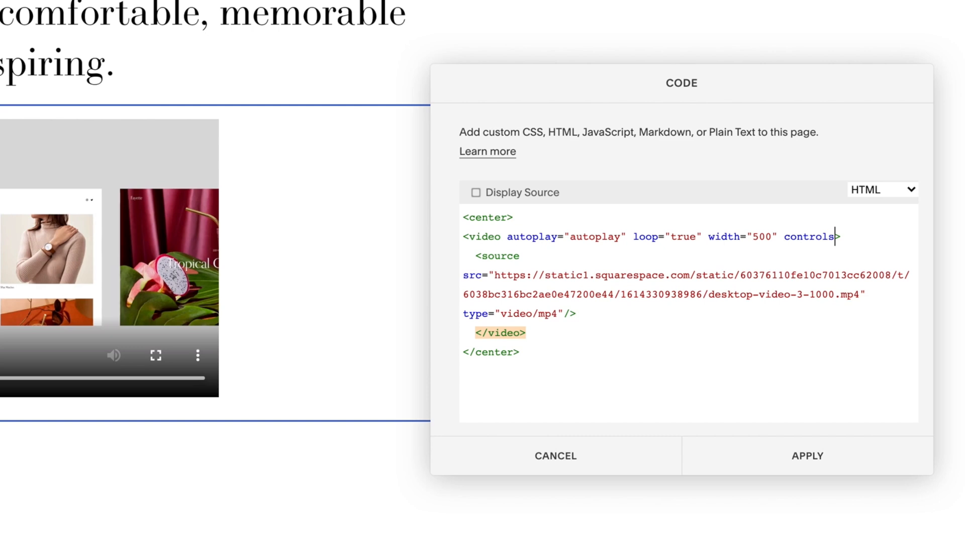